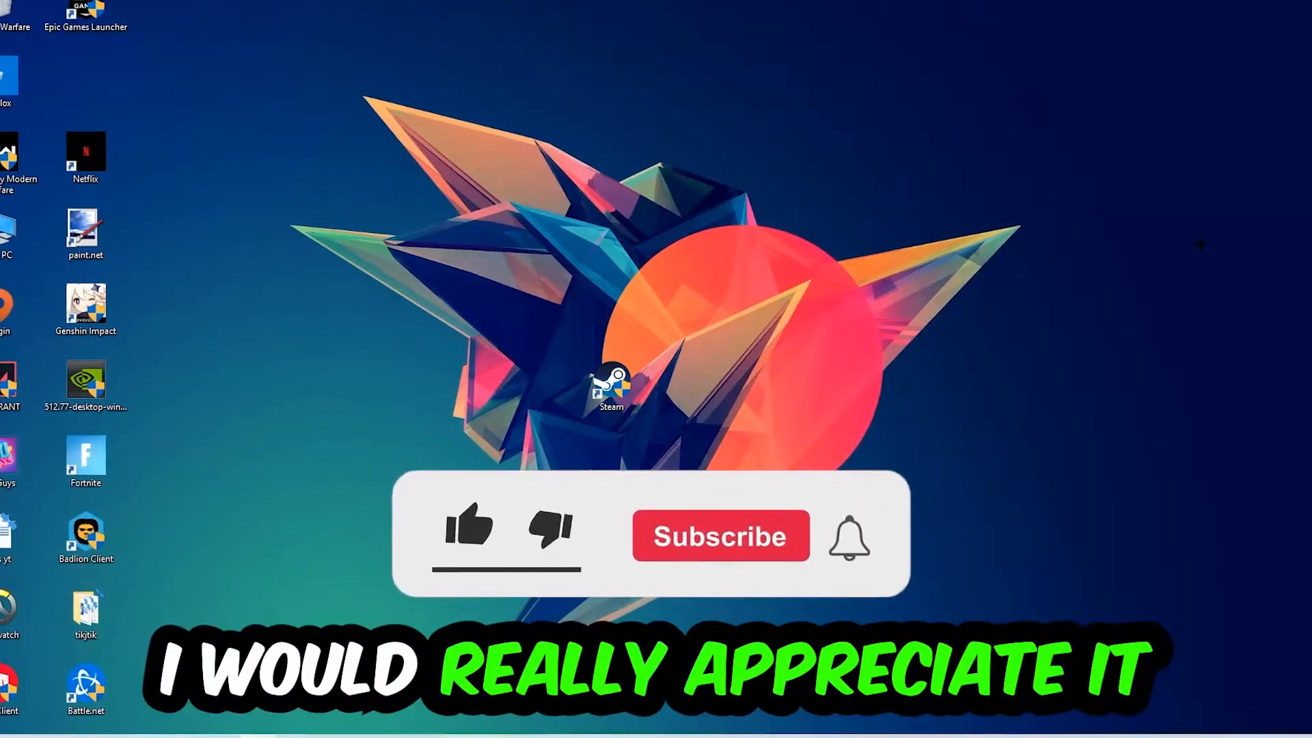
Run ipconfig /flushdns in a maximized Command Prompt to flush the DNS cache
left_click(469, 528)
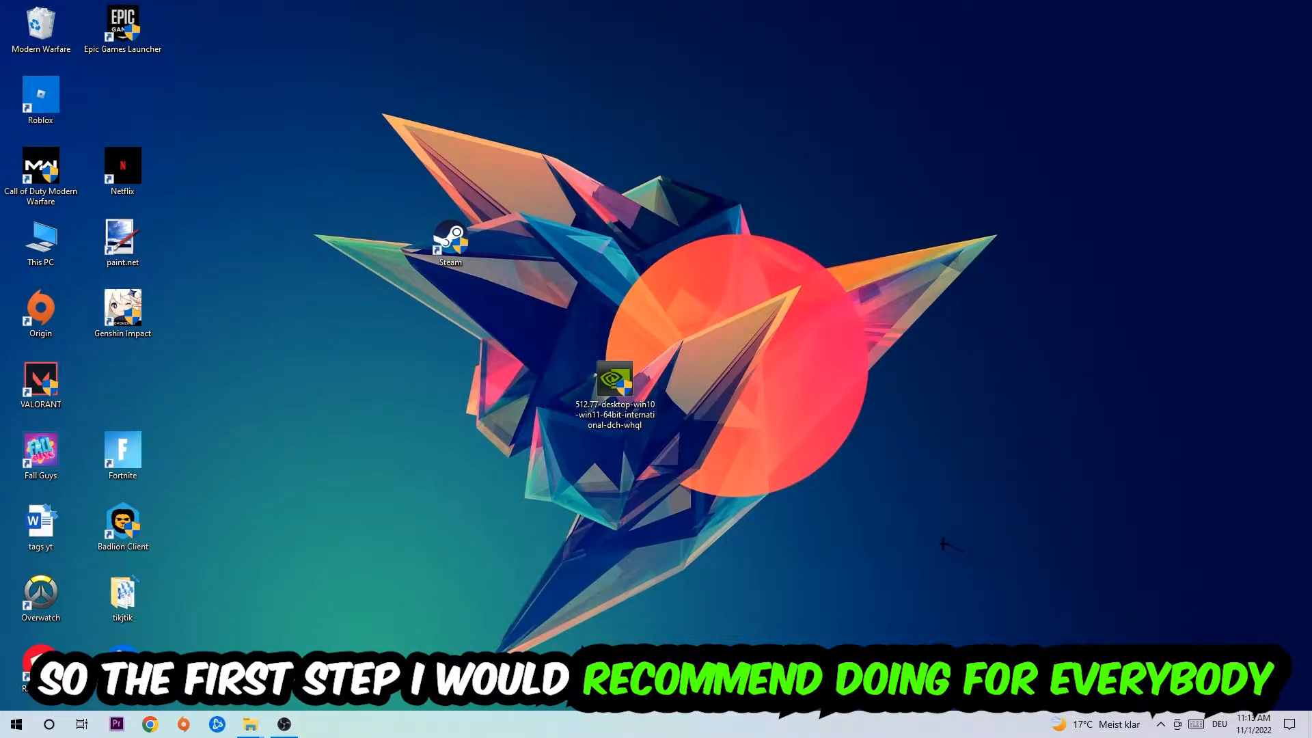
key("Win+r")
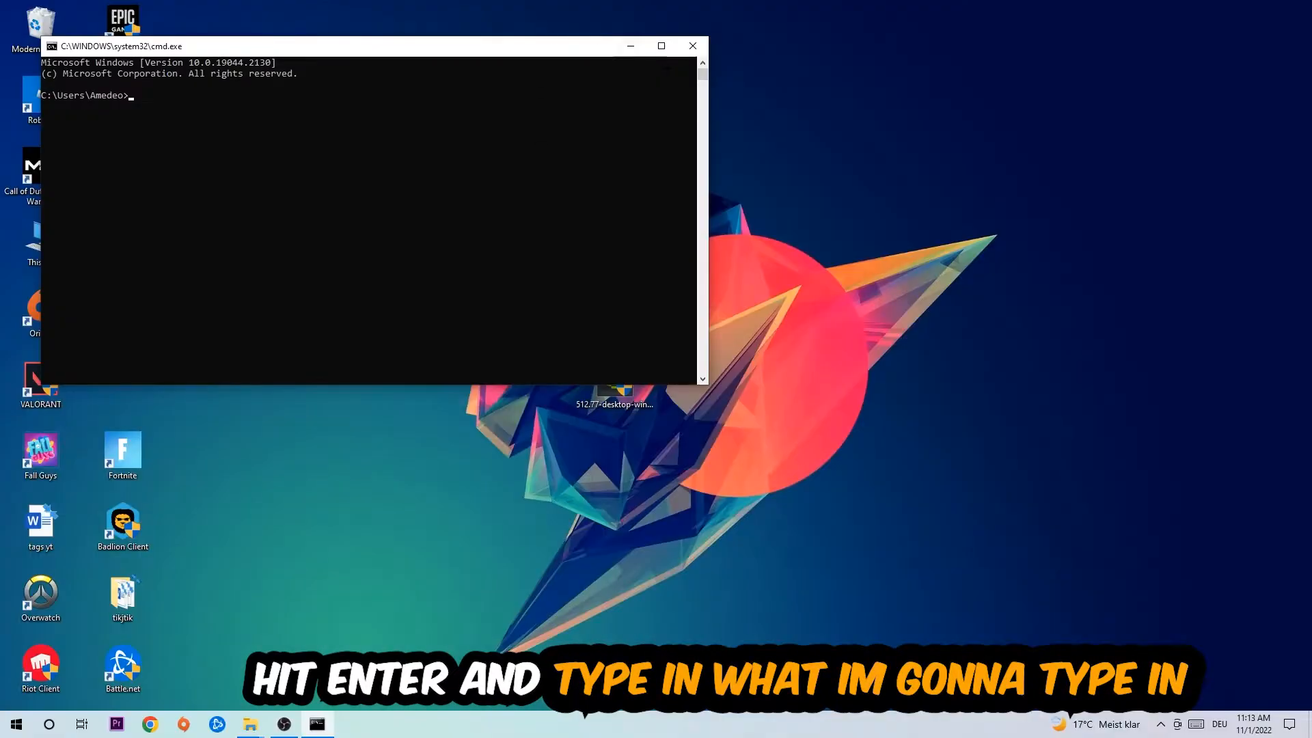
left_click(660, 47)
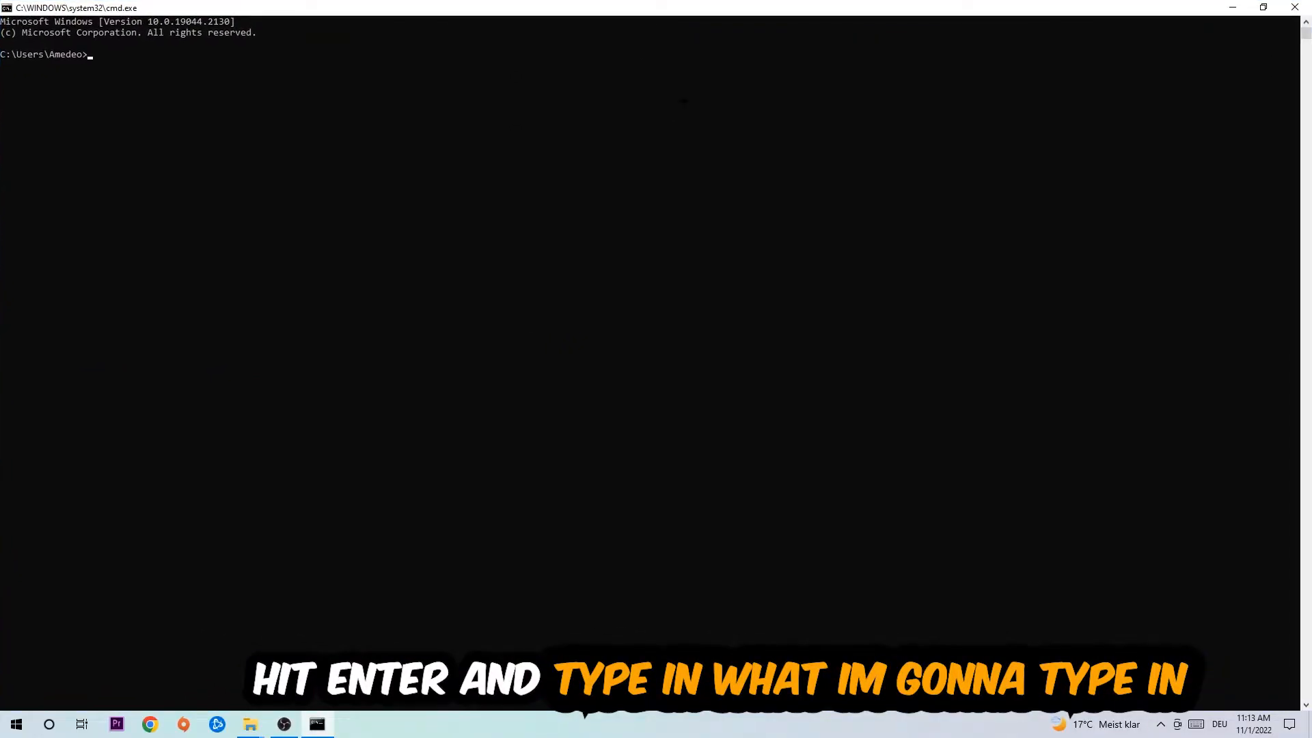
type("ip")
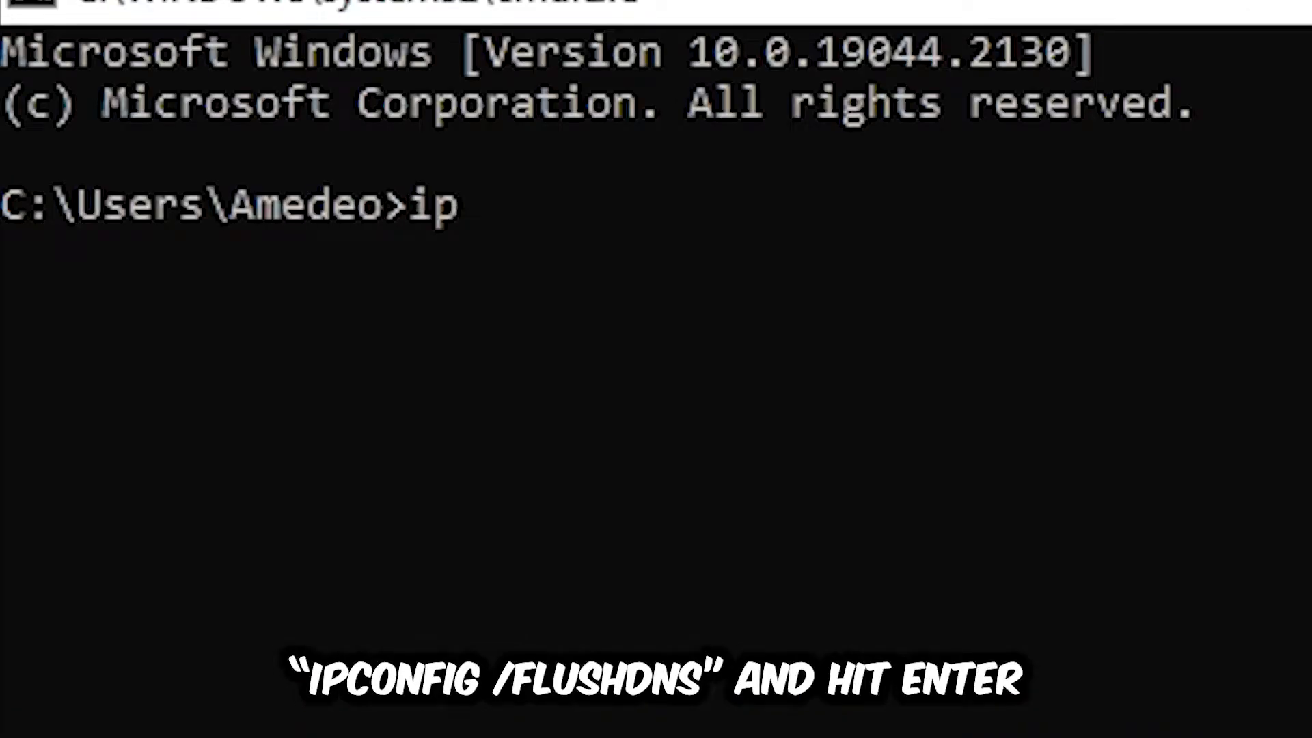
type("config /fl")
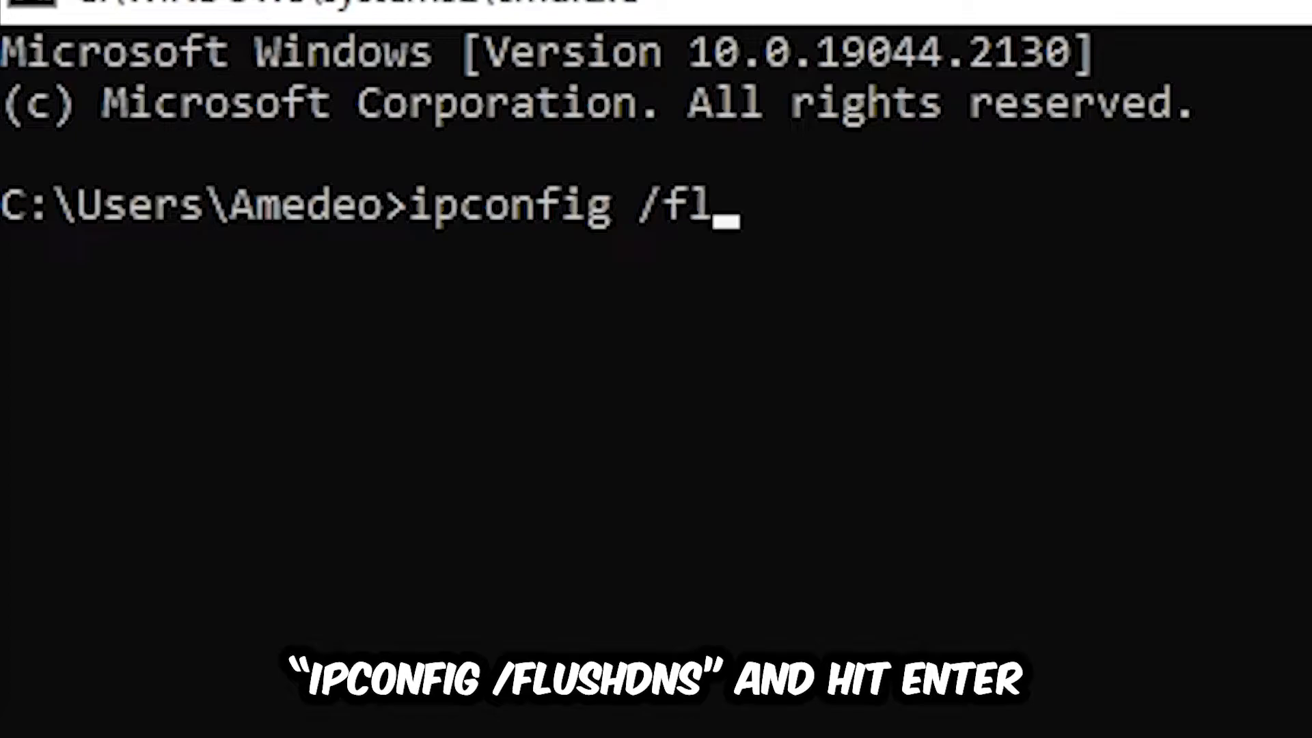
key("Enter")
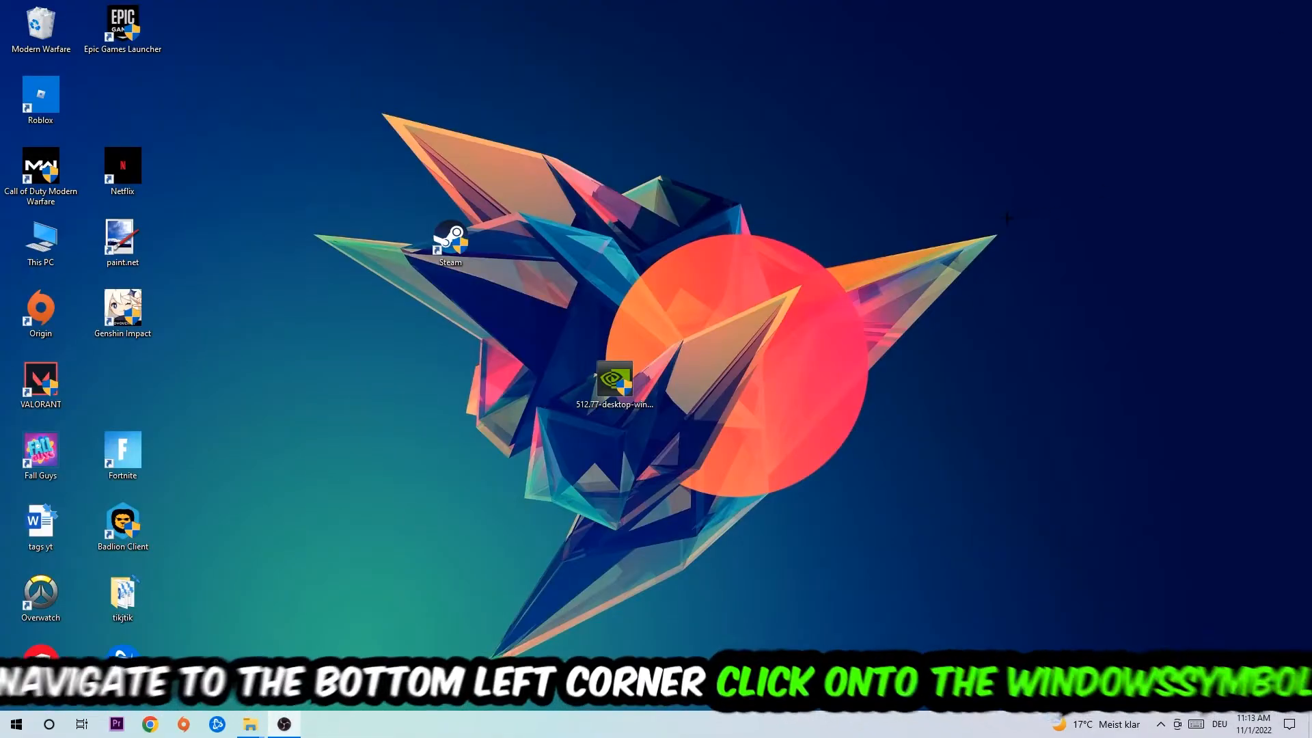
Reach the Network & Internet status page from Start > Settings
left_click(14, 723)
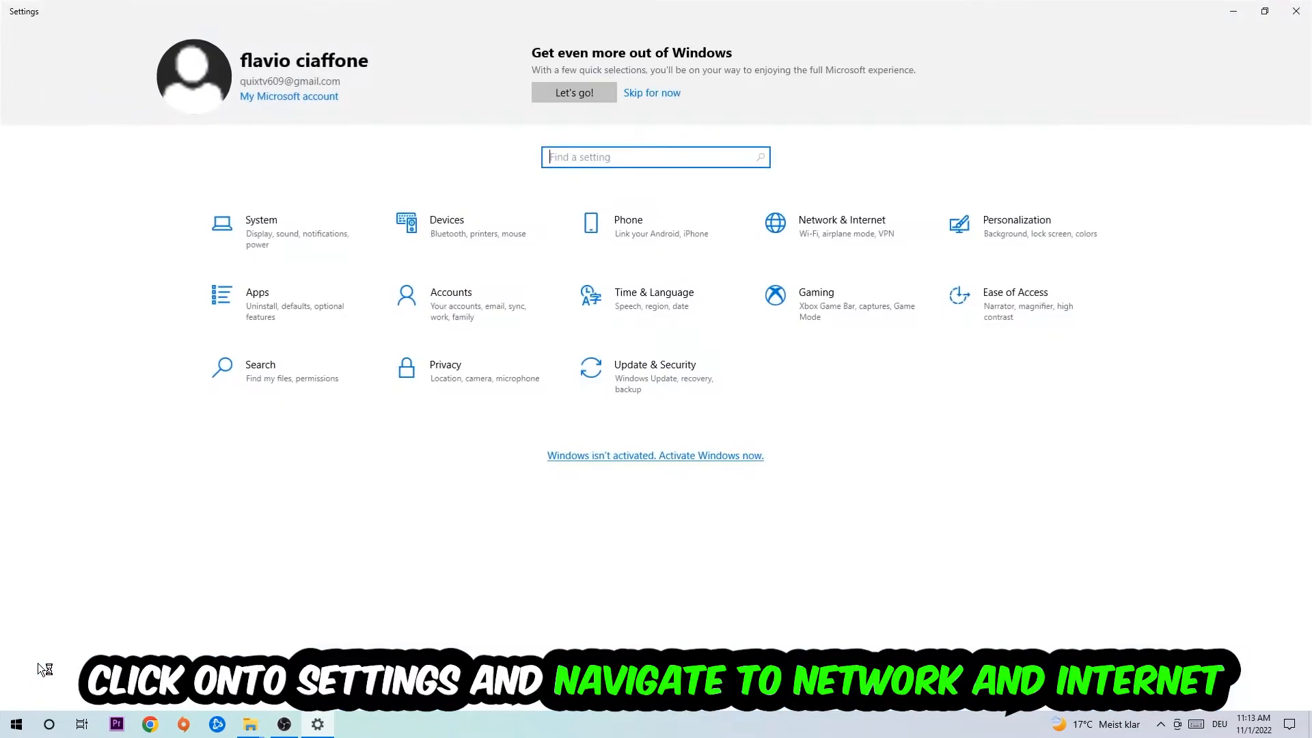
left_click(840, 226)
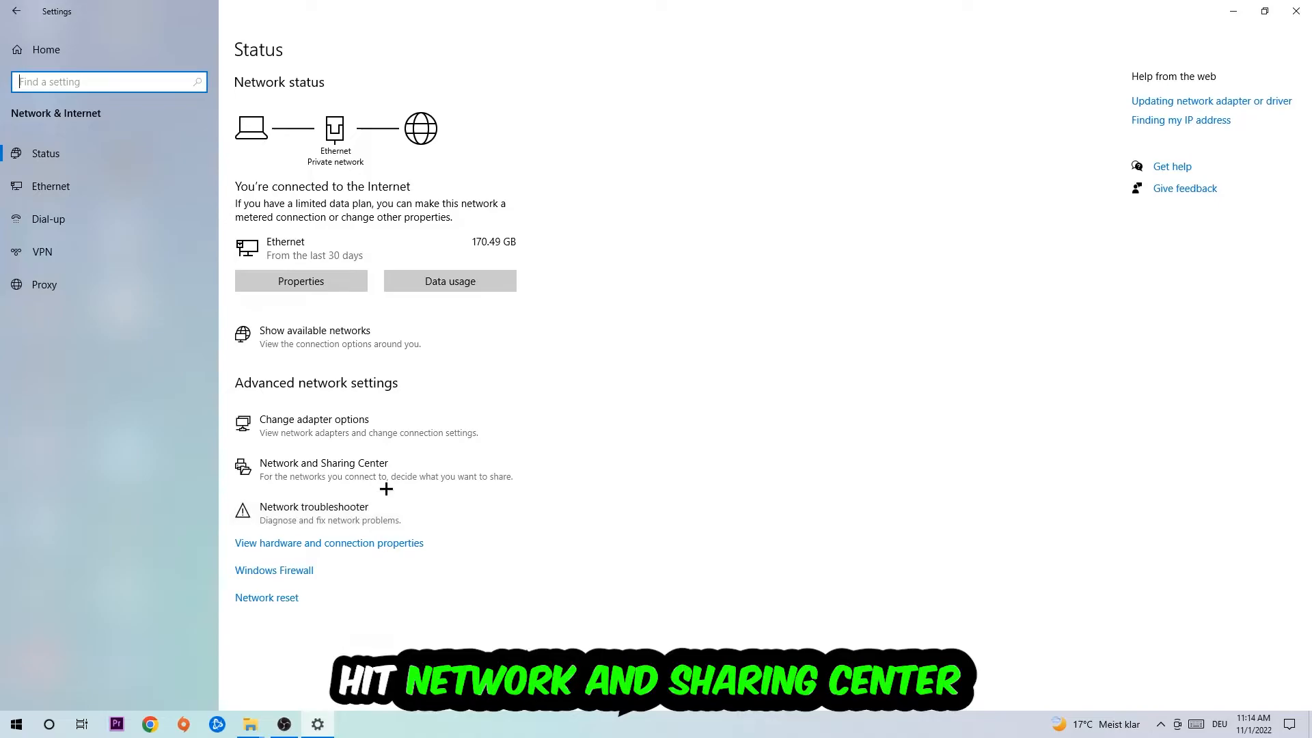
Go through Network and Sharing Center and Ethernet Properties to the TCP/IPv4 properties dialog
left_click(322, 463)
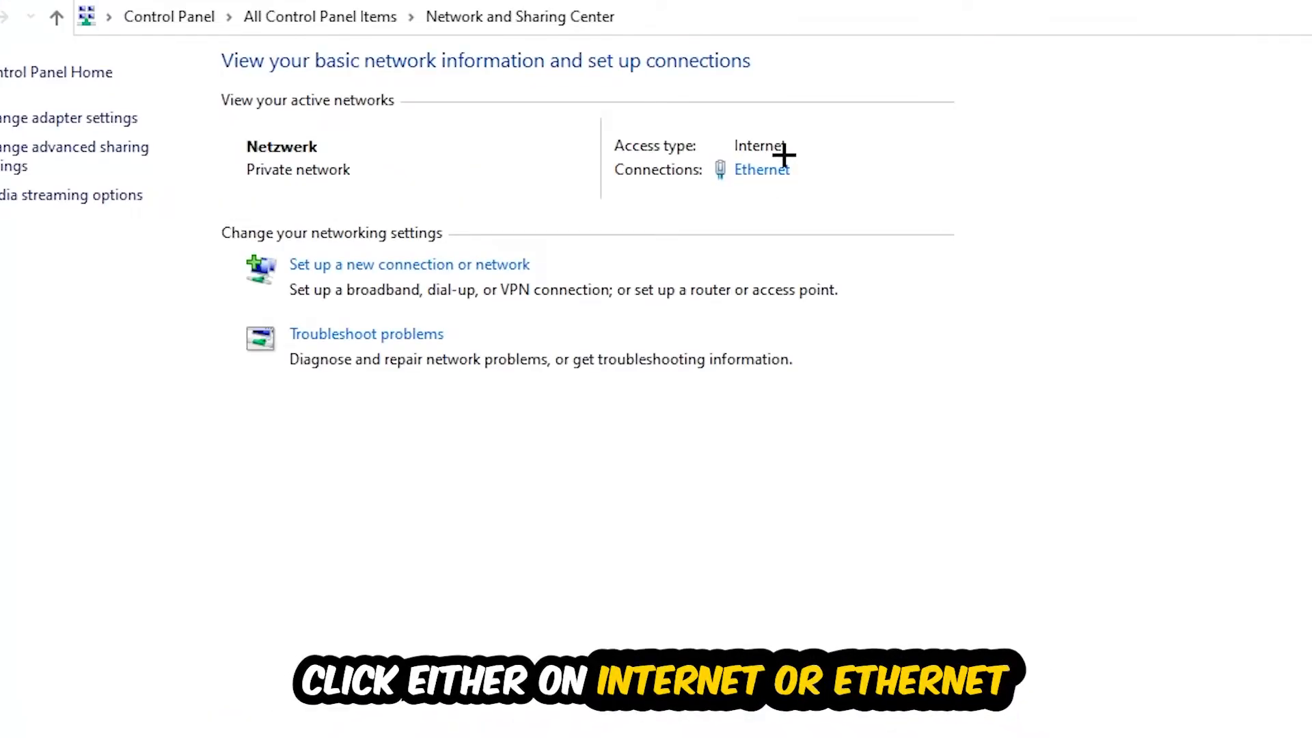
mouse_move(761, 169)
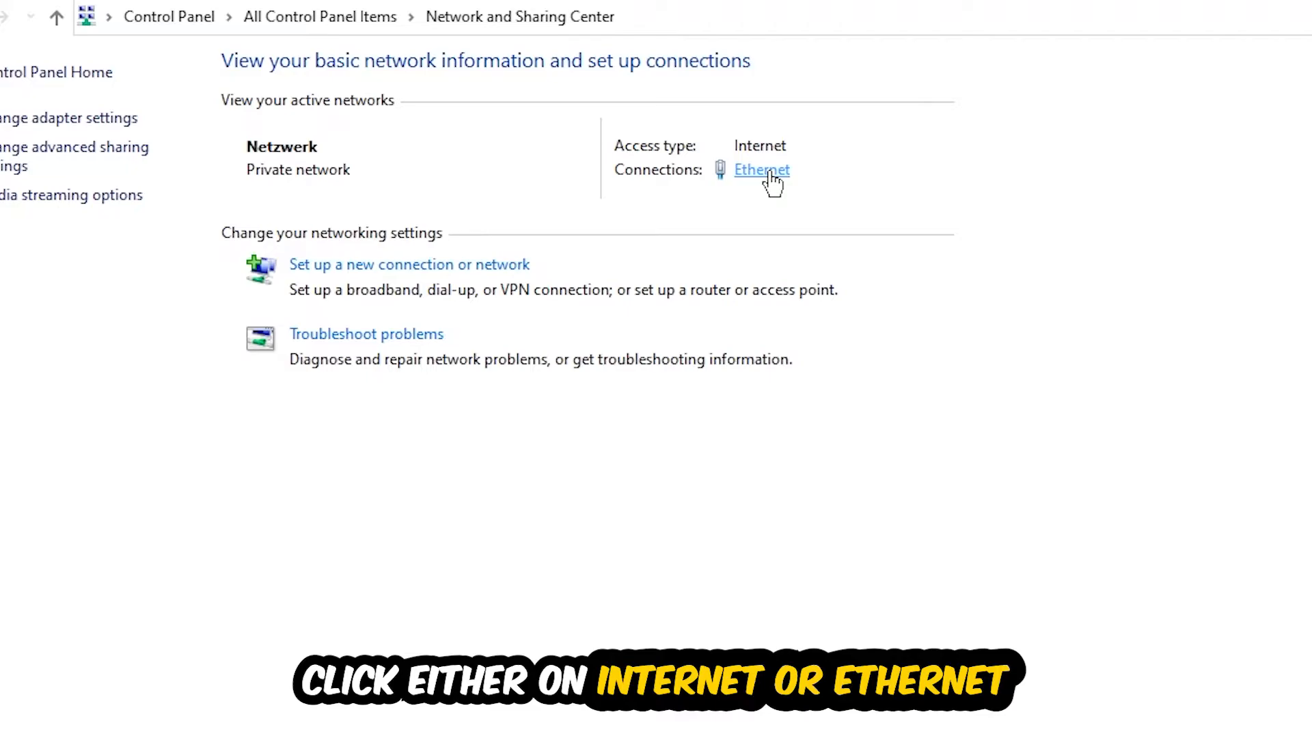
left_click(761, 169)
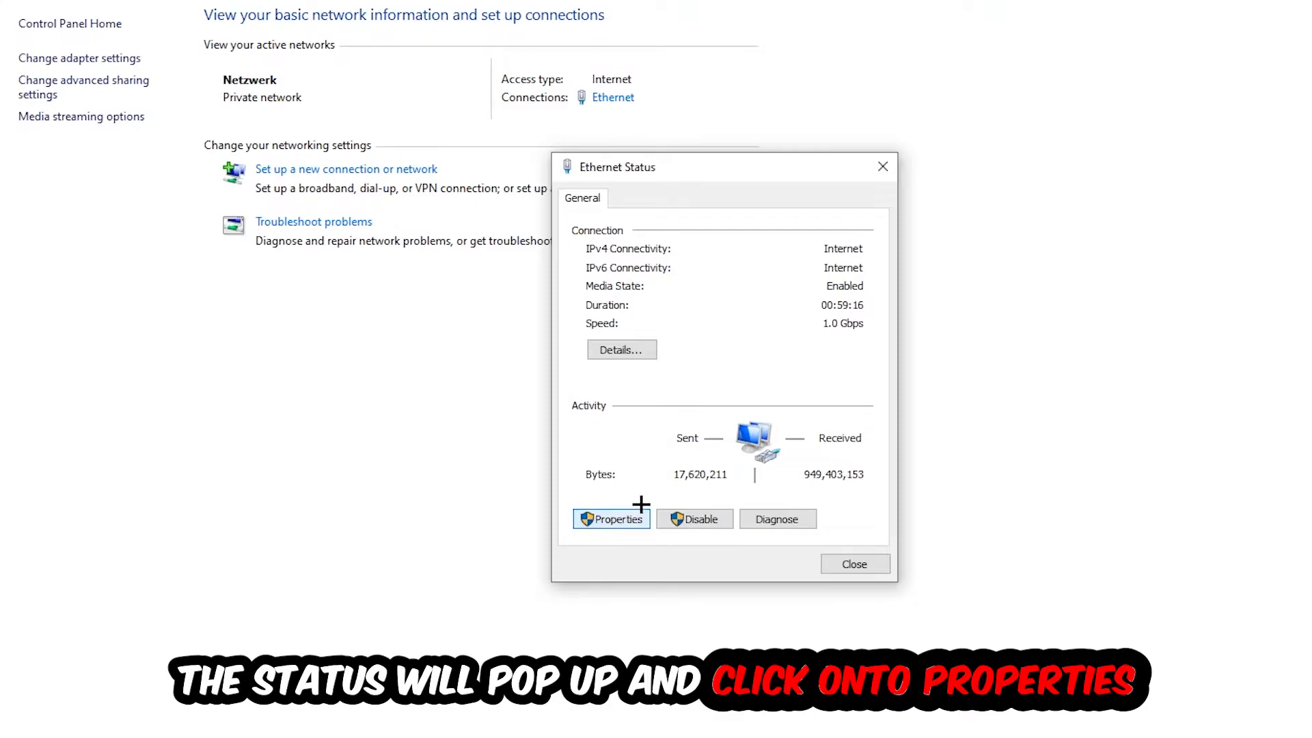
left_click(611, 519)
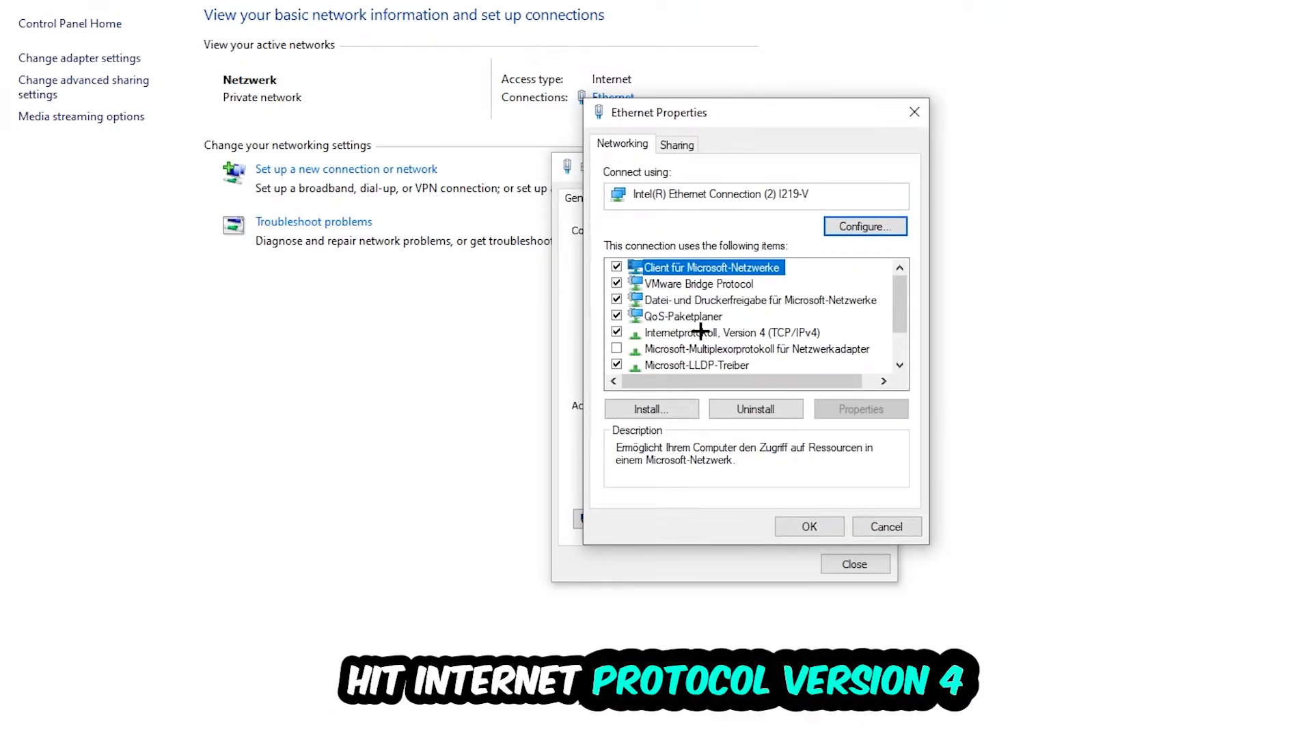
double_click(726, 331)
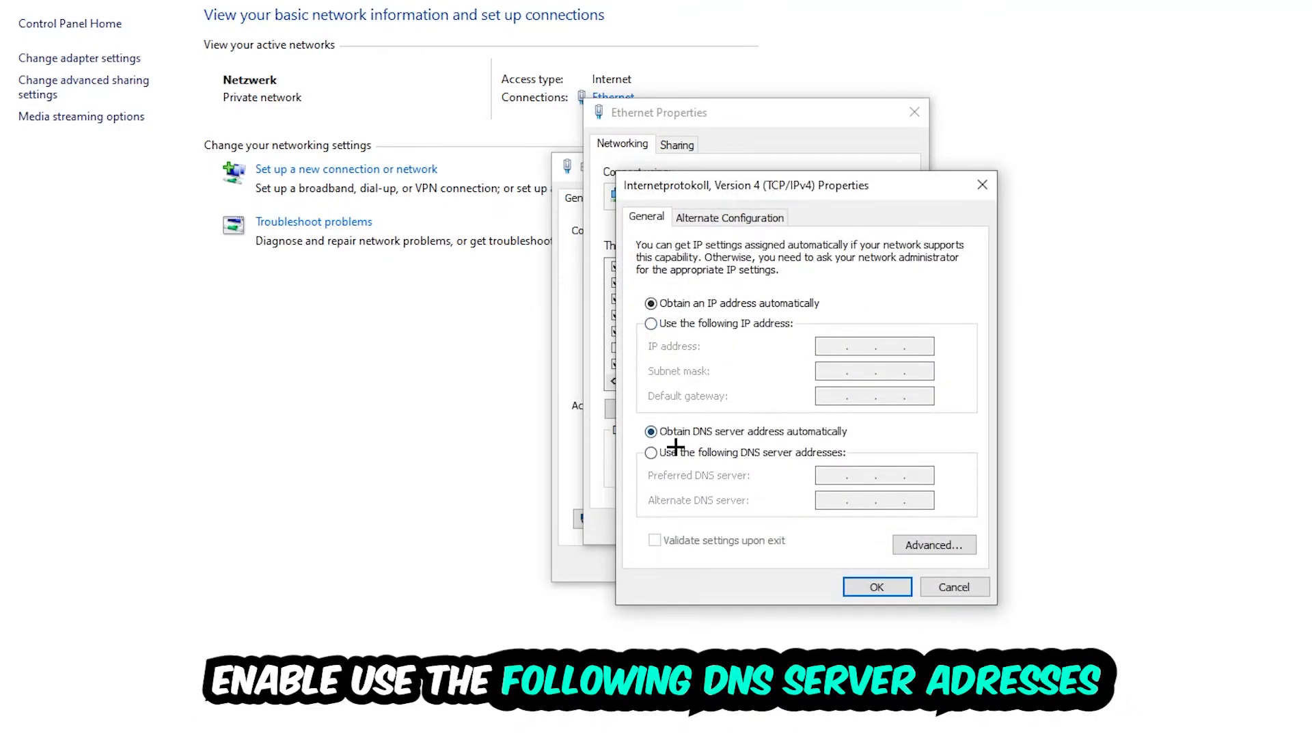
Select 'Use the following DNS server addresses', visit the Preferred and Alternate fields, and close IPv4 Properties
left_click(650, 452)
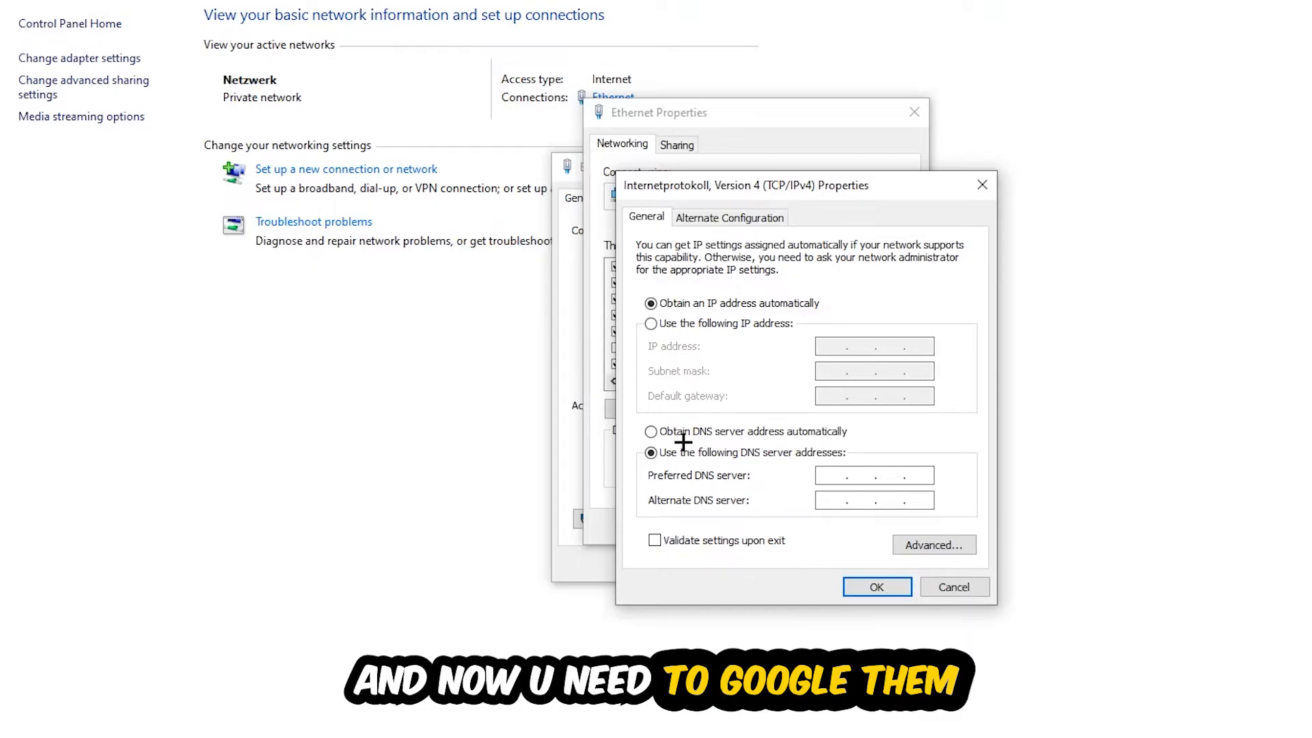
left_click(873, 474)
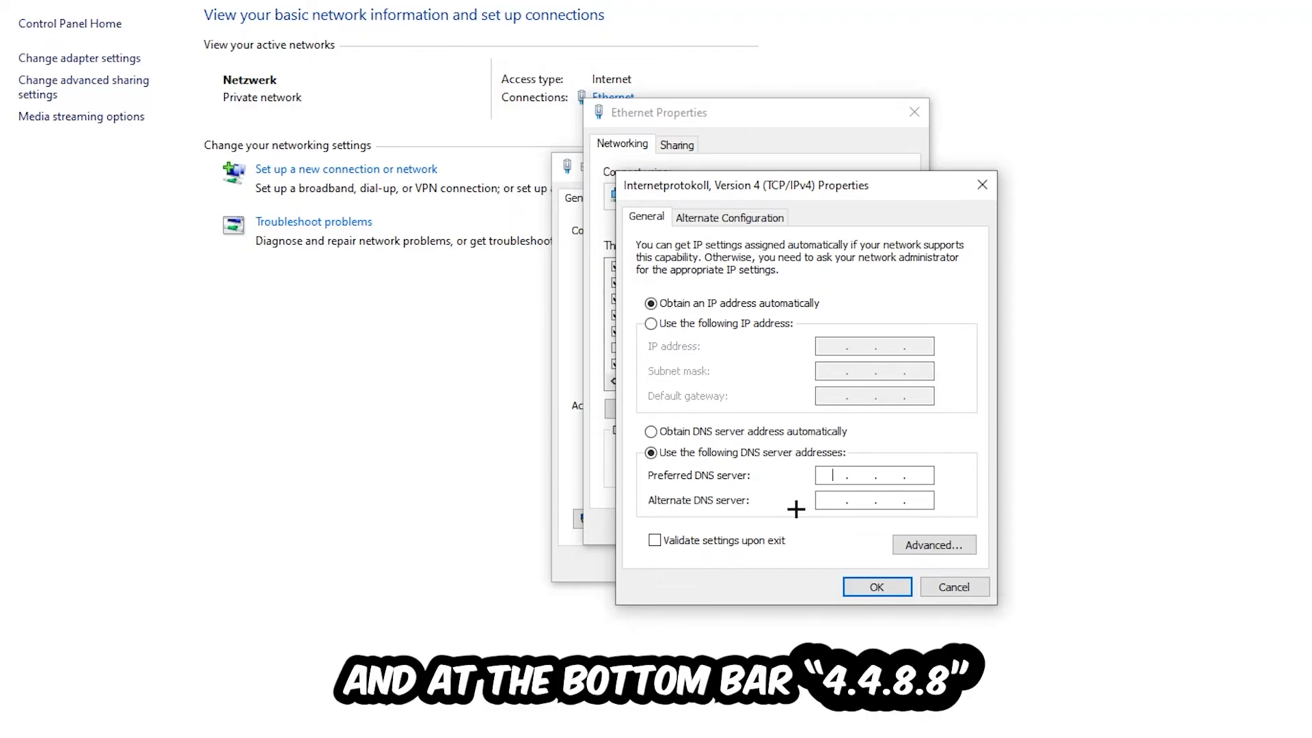
left_click(858, 509)
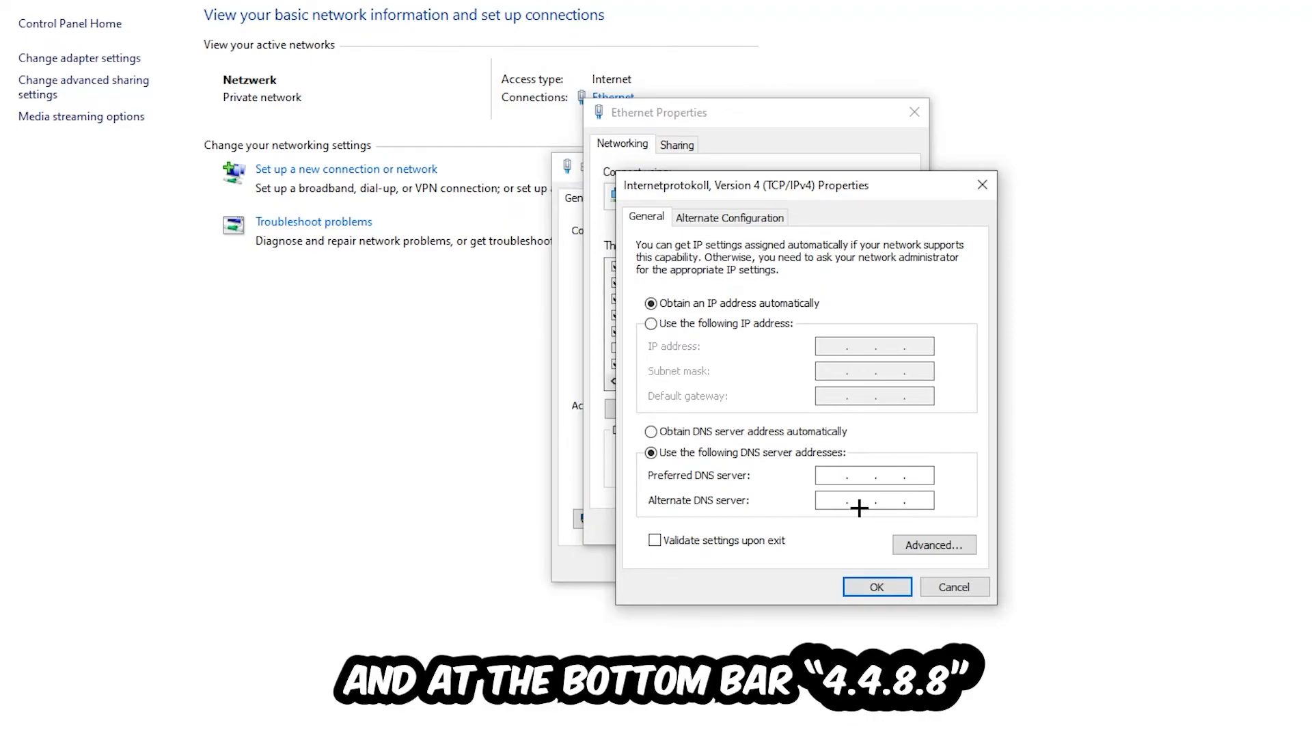
left_click(876, 586)
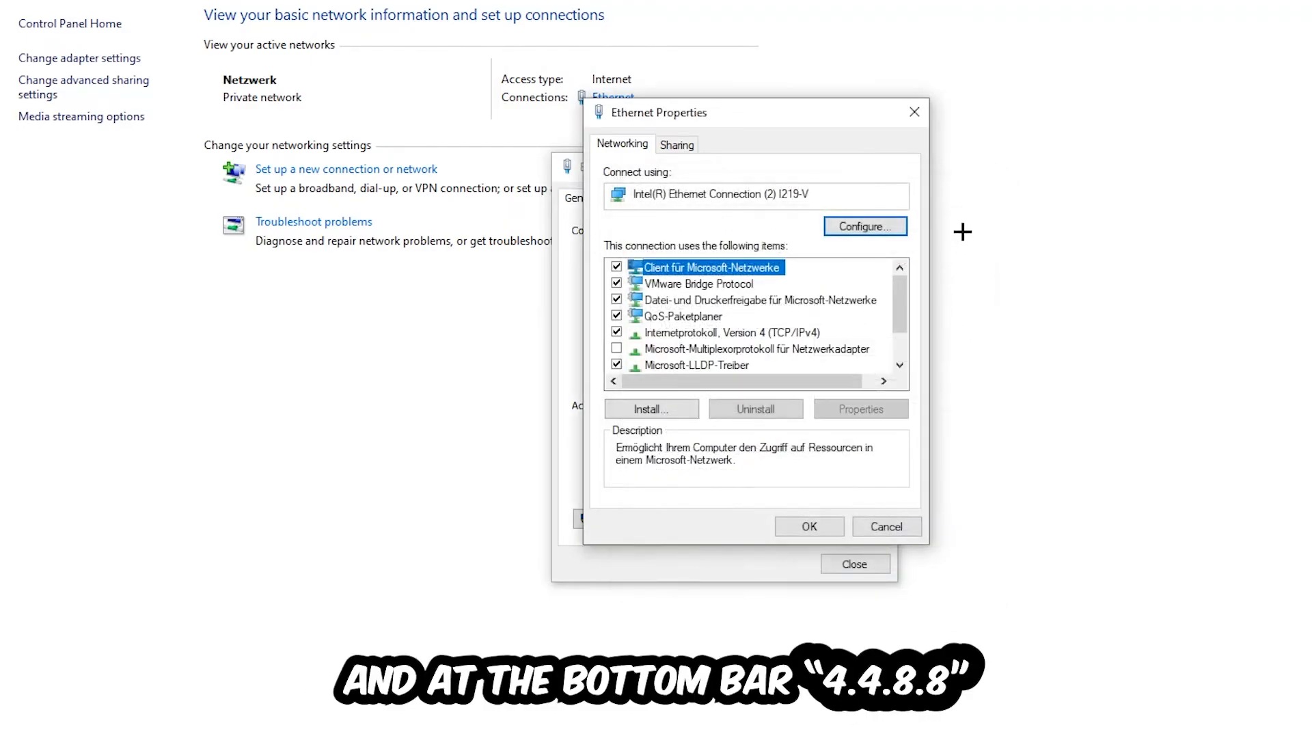